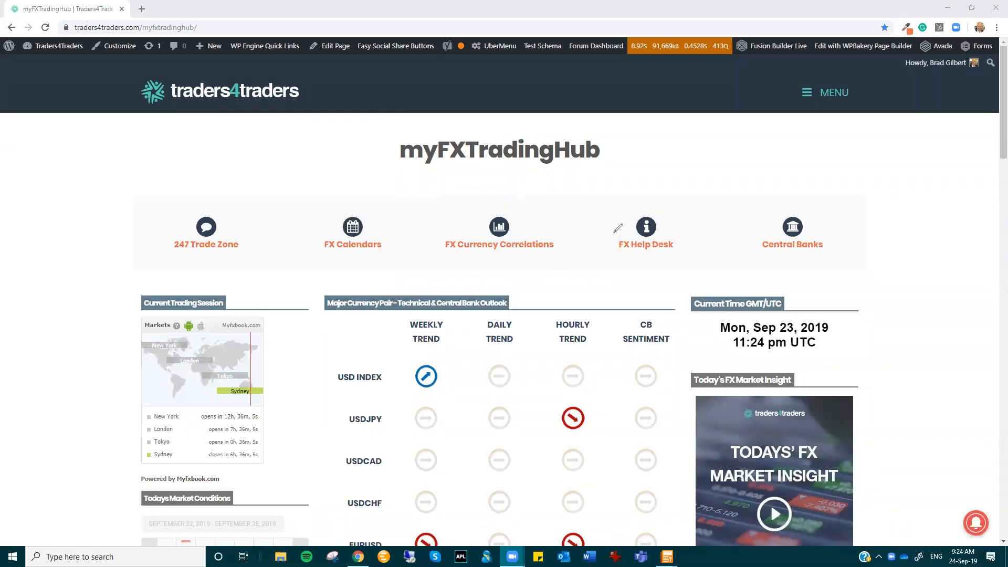
pyautogui.moveTo(332, 327)
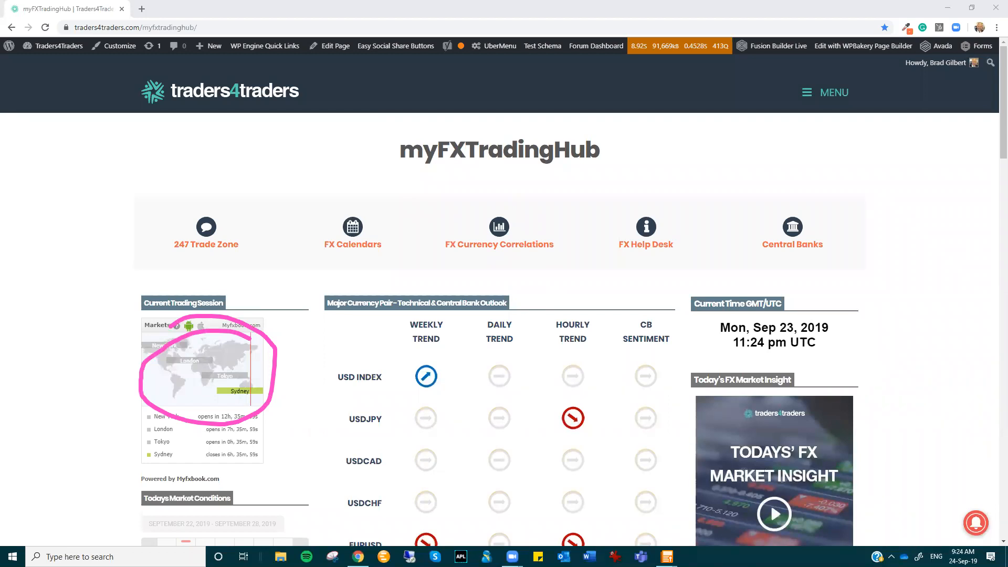
# Scroll down the hub page past the trend table to the market driver and events panels.
pyautogui.scroll(-3)
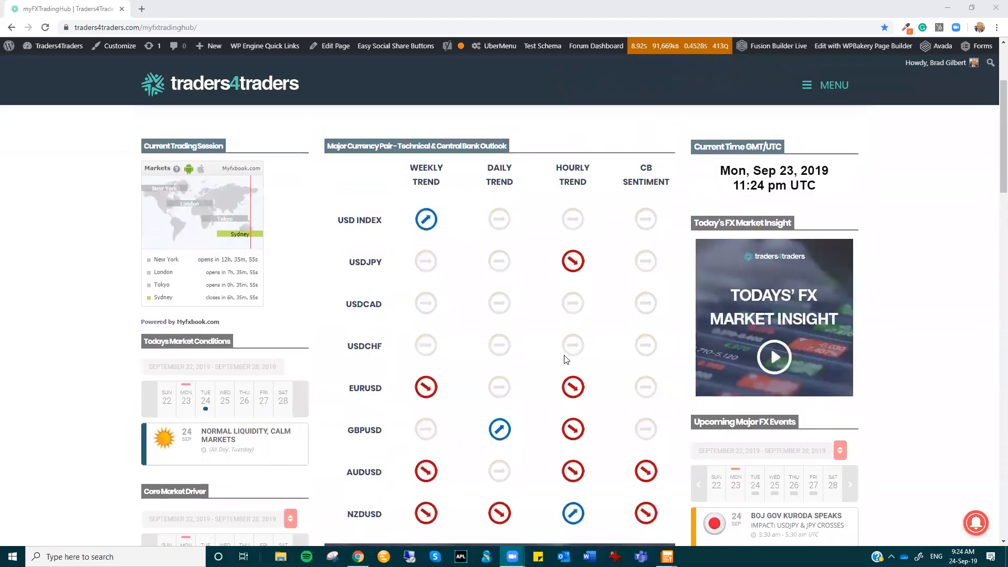
pyautogui.scroll(-3)
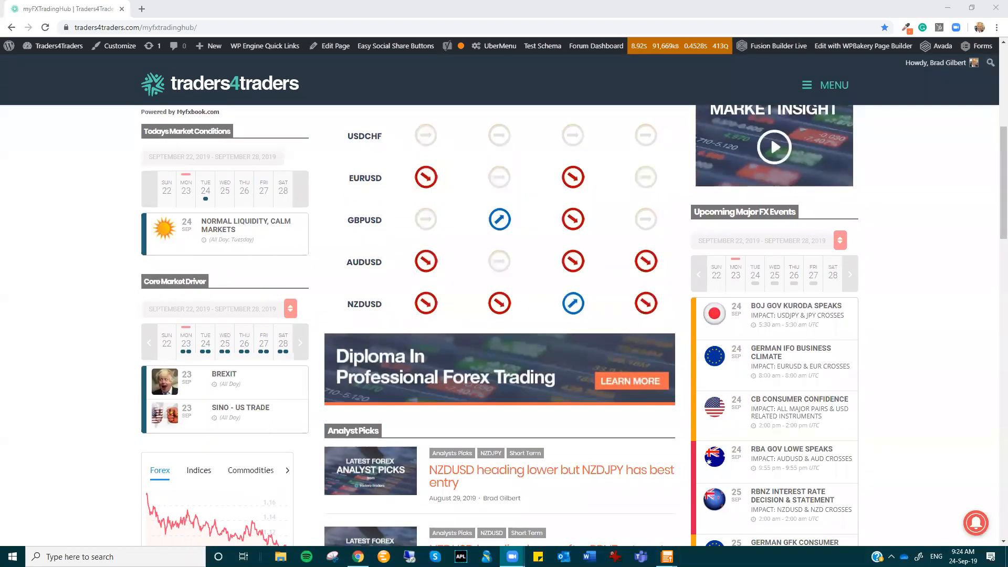
pyautogui.moveTo(132, 288)
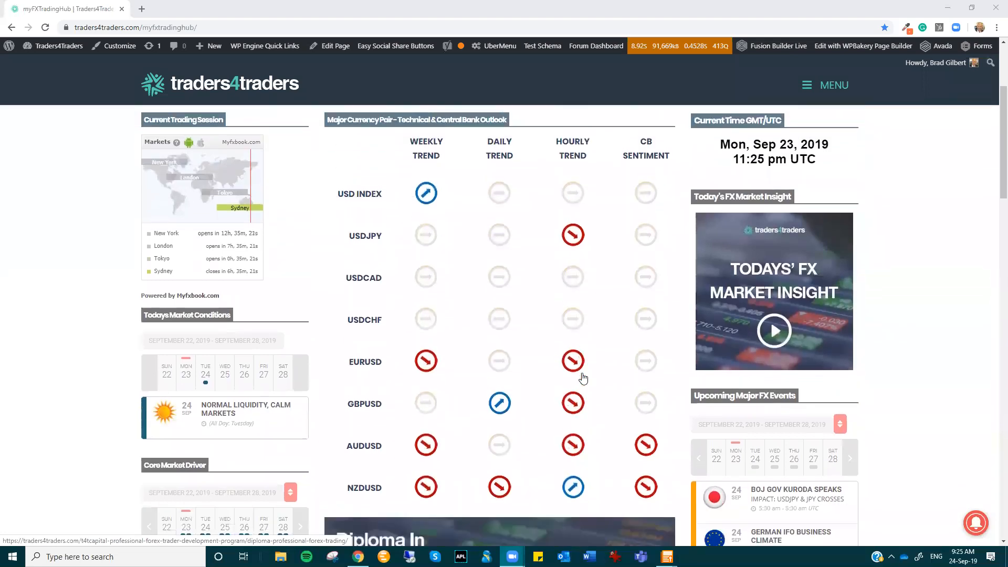
# Draw a pink box around the USD INDEX through USDCHF rows of the trend table.
pyautogui.scroll(-3)
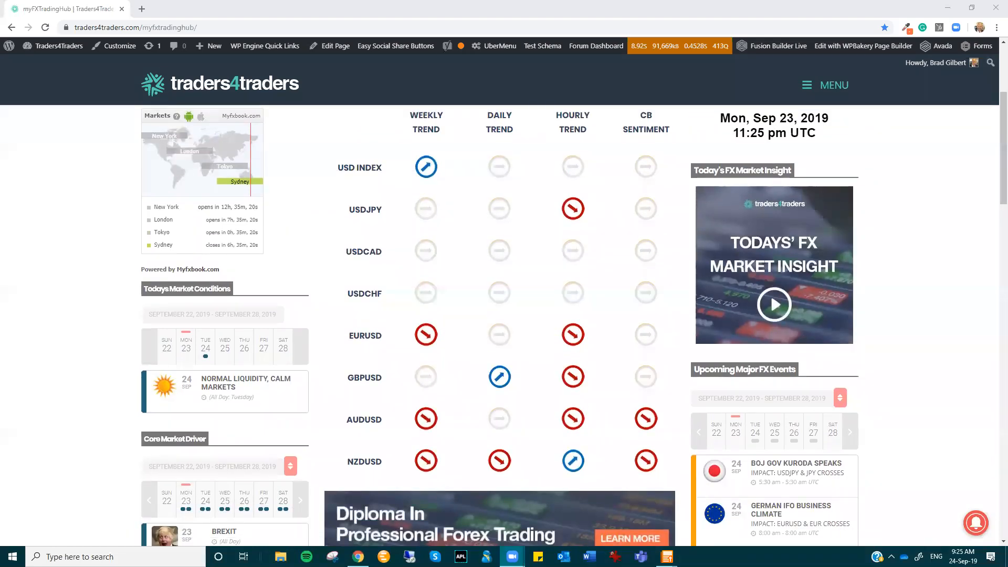
pyautogui.moveTo(516, 226)
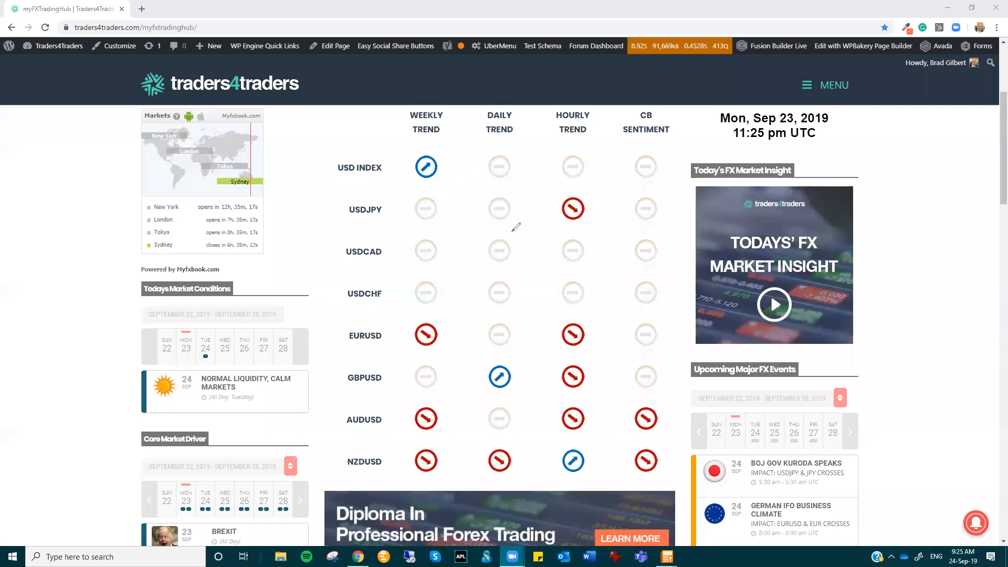
pyautogui.moveTo(331, 145); pyautogui.dragTo(649, 143)
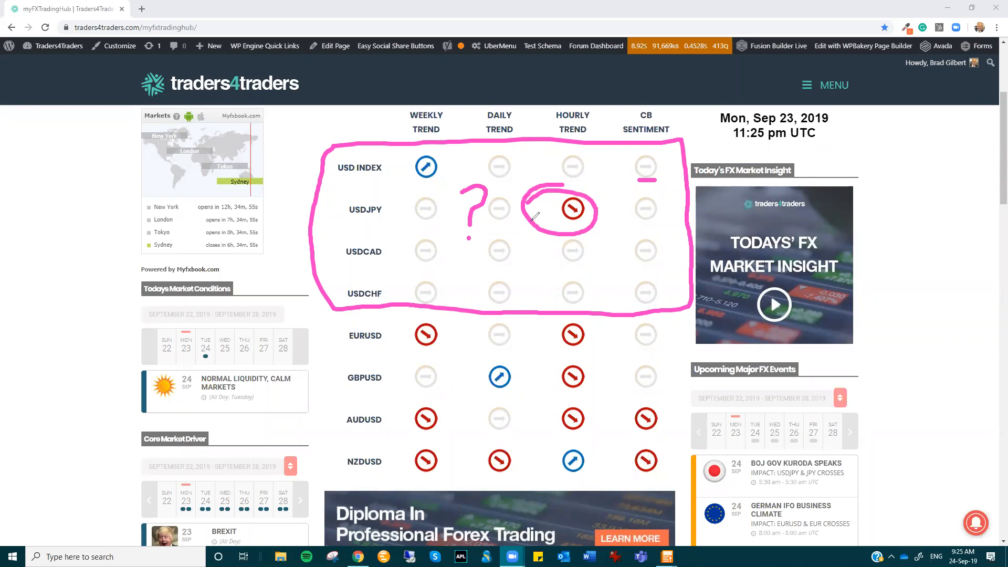
pyautogui.moveTo(391, 270)
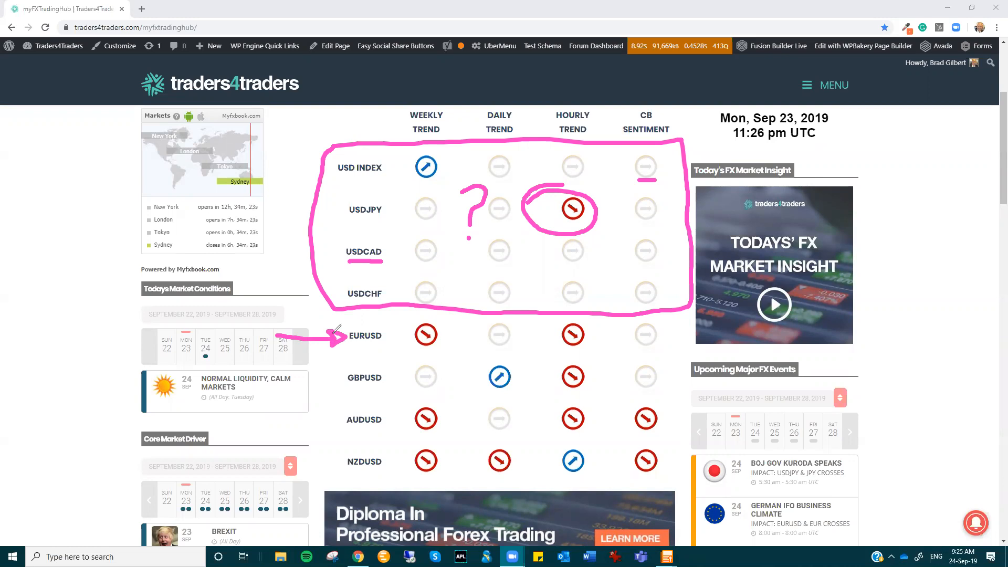
pyautogui.moveTo(542, 370)
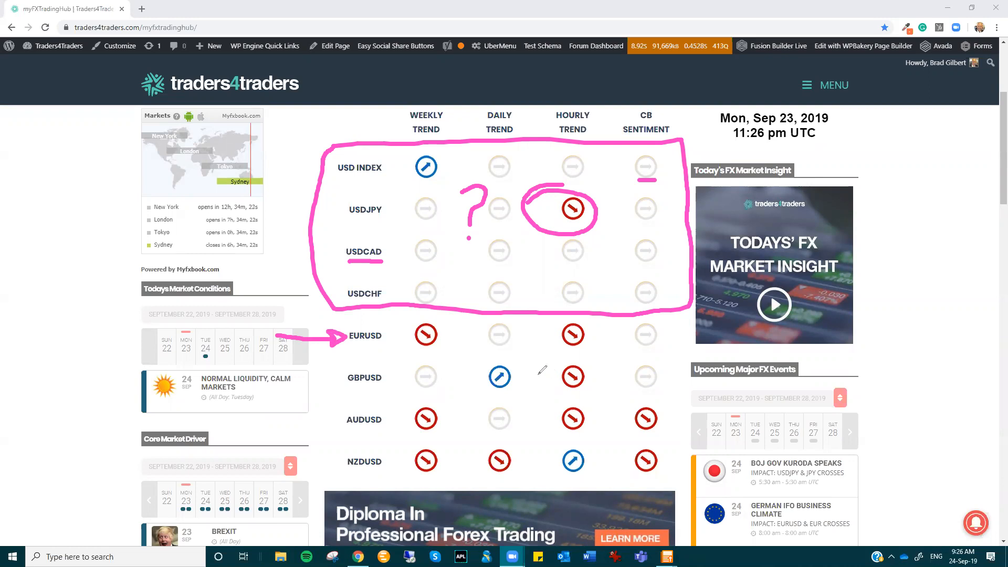
pyautogui.moveTo(370, 378)
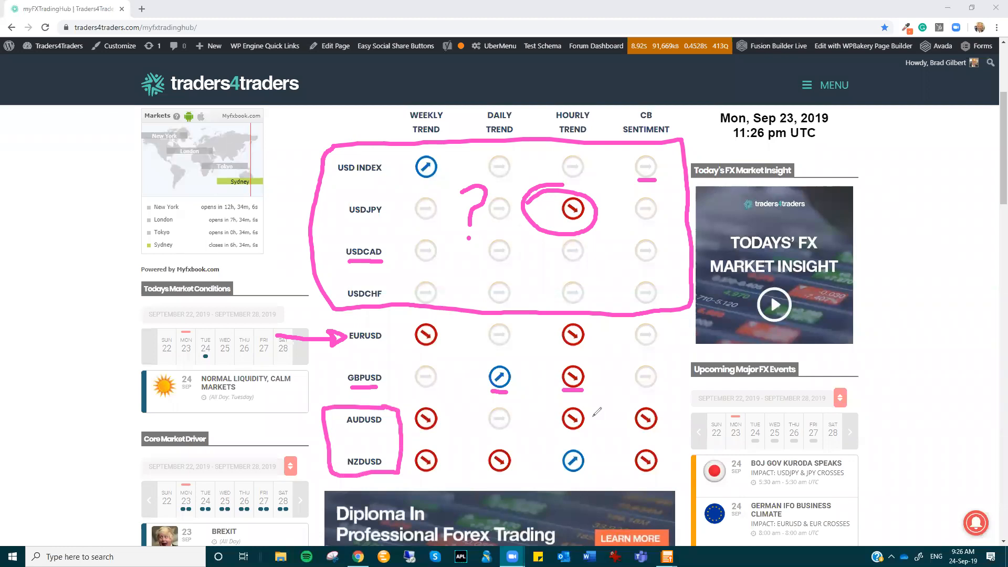
pyautogui.moveTo(591, 421)
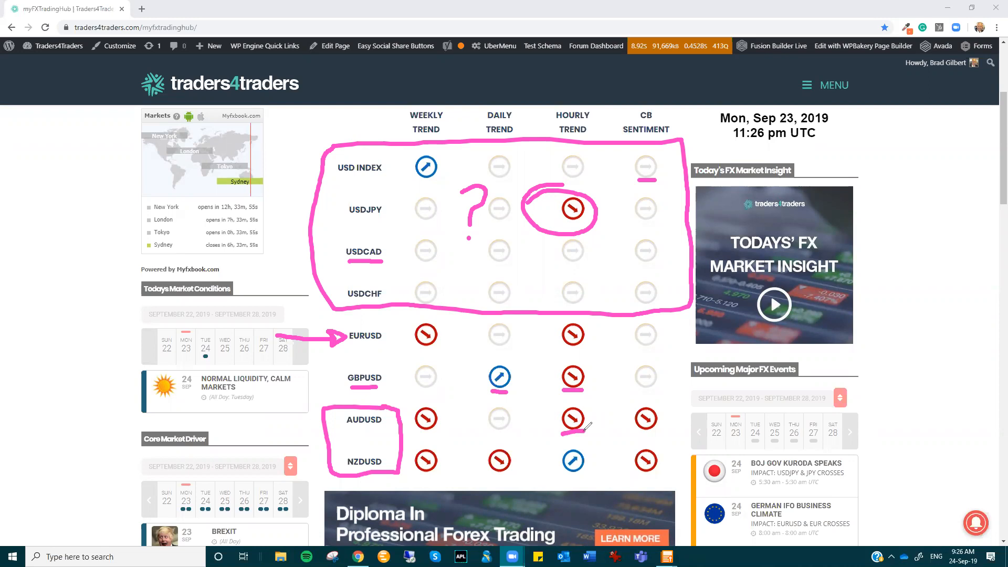
pyautogui.moveTo(536, 469)
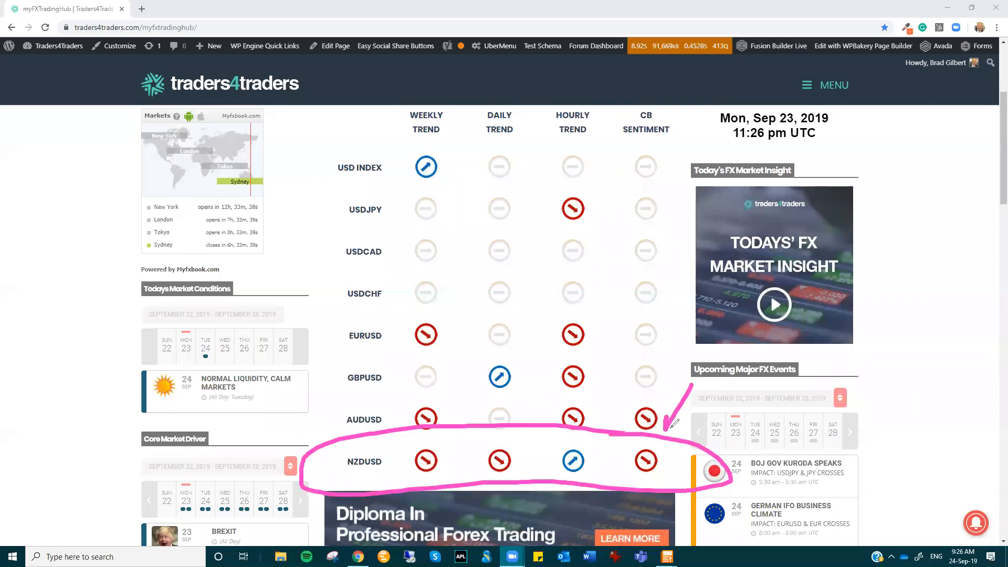
pyautogui.moveTo(518, 402)
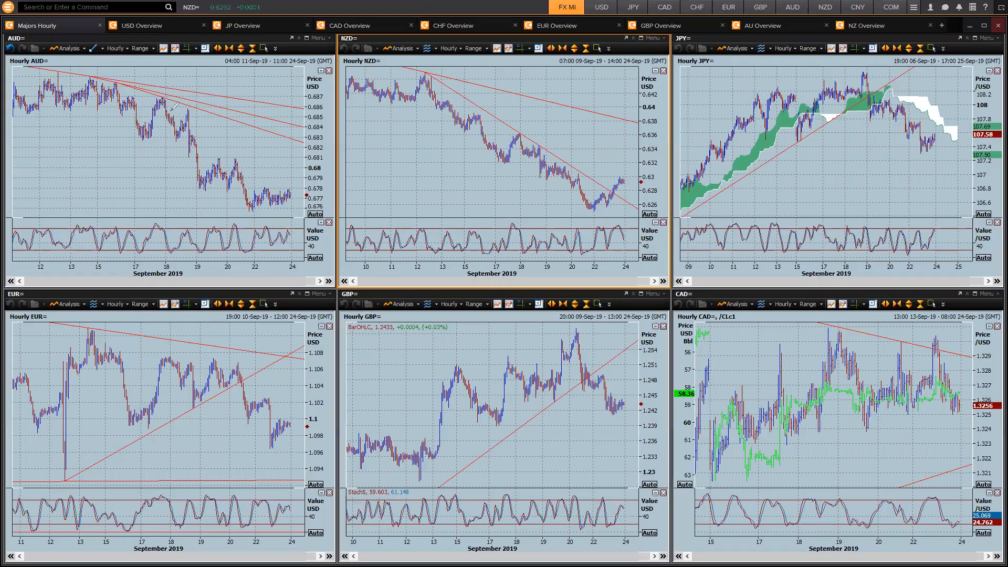
# Trace the downtrend on the AUD hourly chart and mark the trend on the NZD chart.
pyautogui.moveTo(115, 97); pyautogui.dragTo(209, 170)
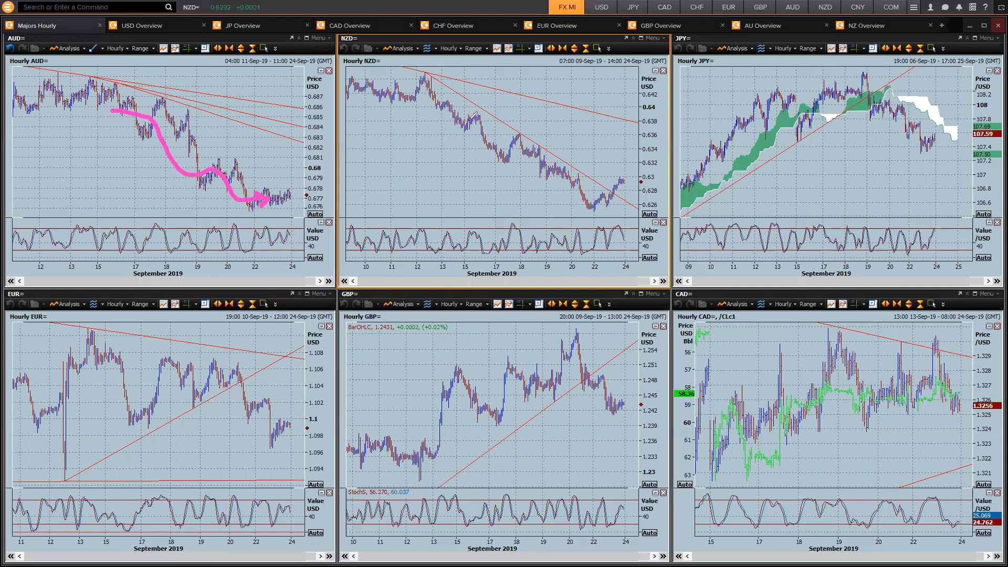
pyautogui.moveTo(450, 112); pyautogui.dragTo(520, 164)
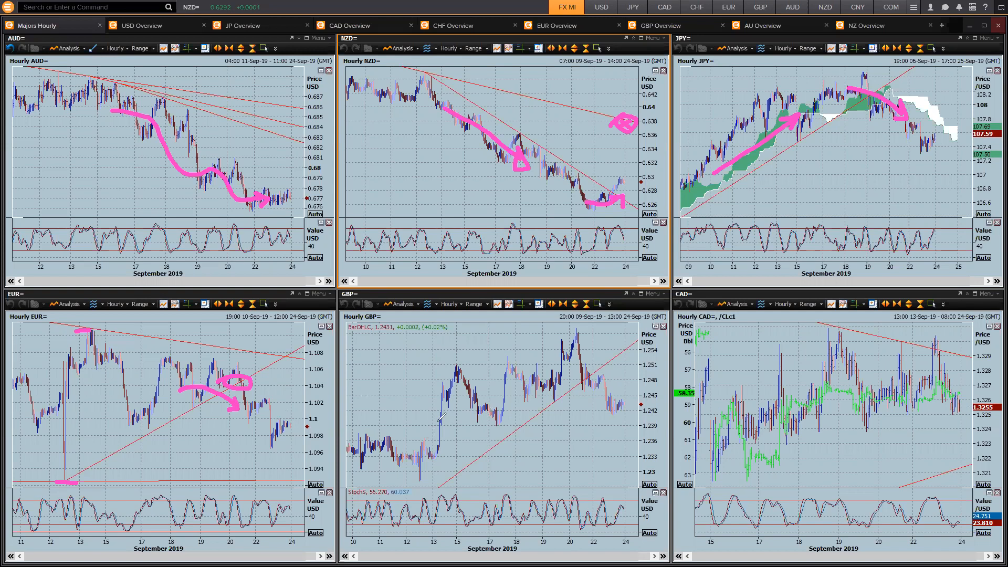
# Draw an upward arrow on the GBP hourly chart and a trend mark on the CAD chart.
pyautogui.moveTo(415, 434); pyautogui.dragTo(488, 396)
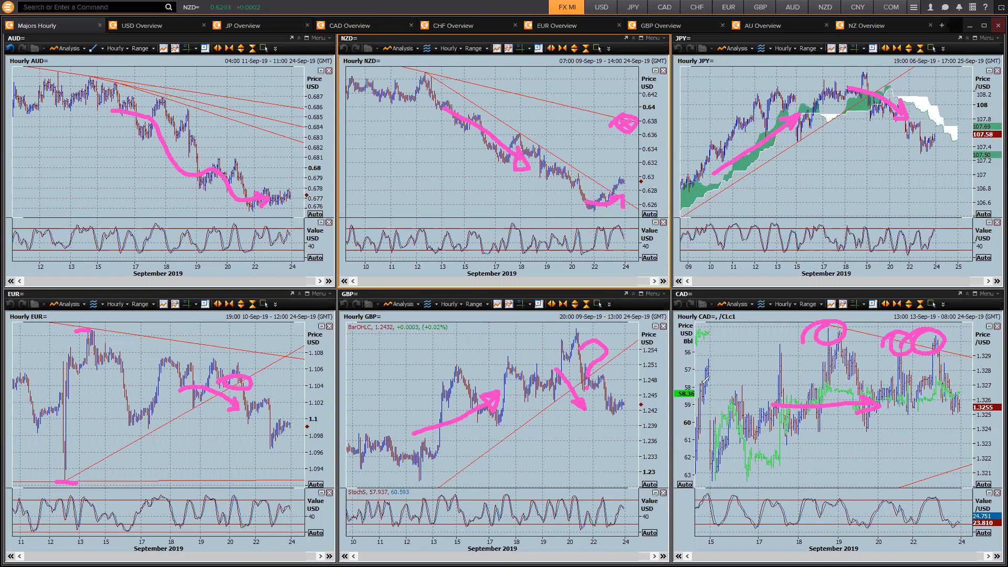
pyautogui.moveTo(668, 385); pyautogui.dragTo(720, 402)
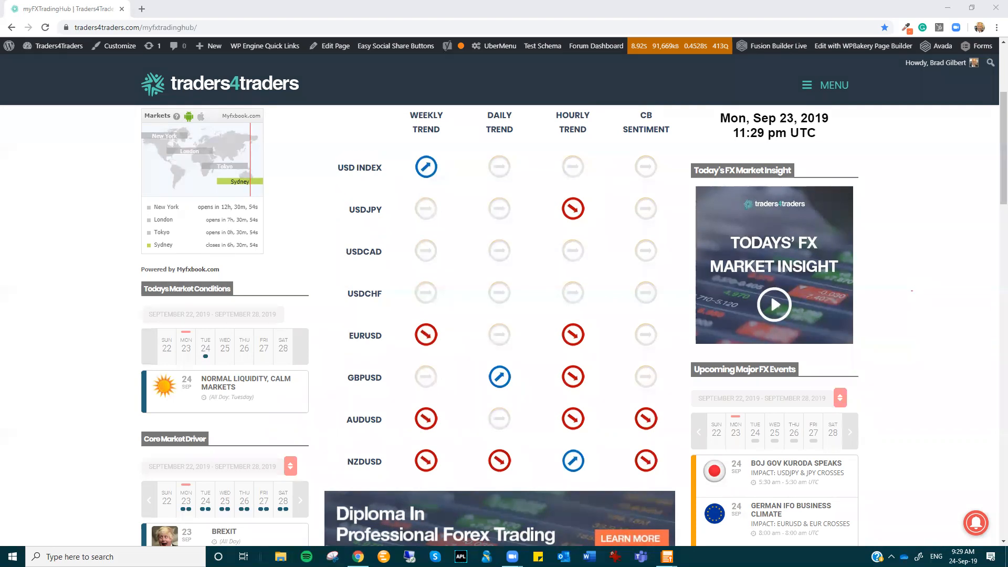
pyautogui.scroll(-3)
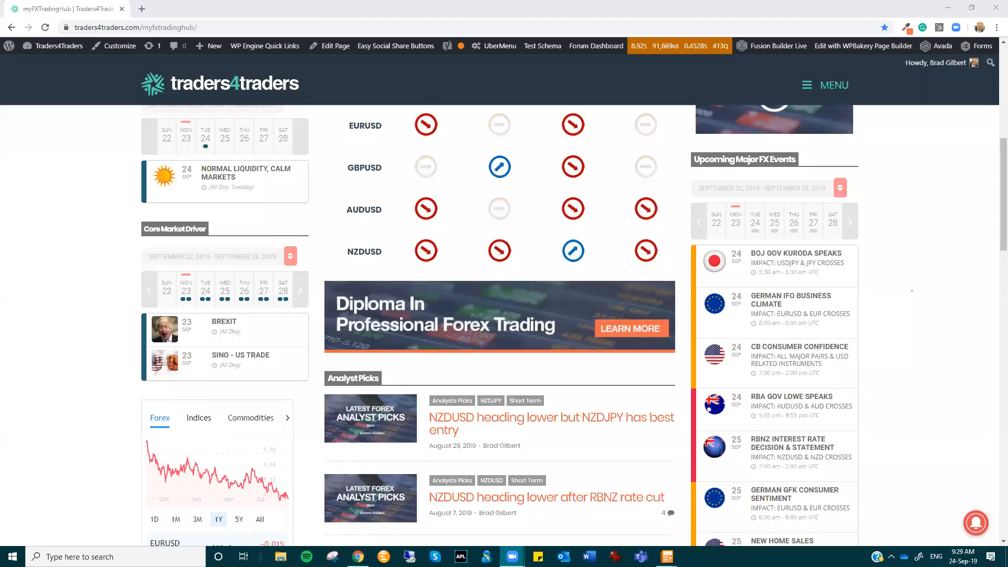
pyautogui.moveTo(756, 135)
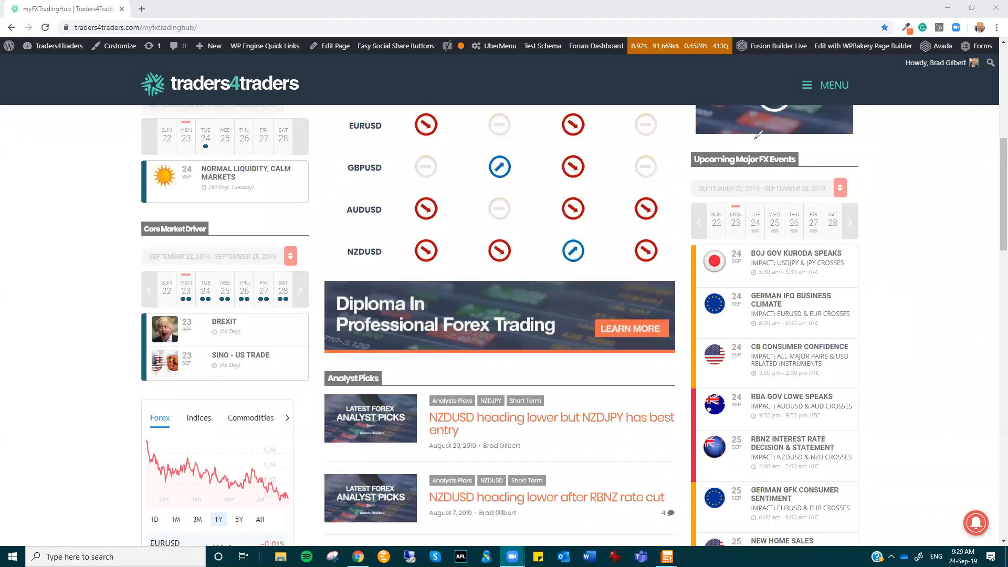
pyautogui.moveTo(833, 218)
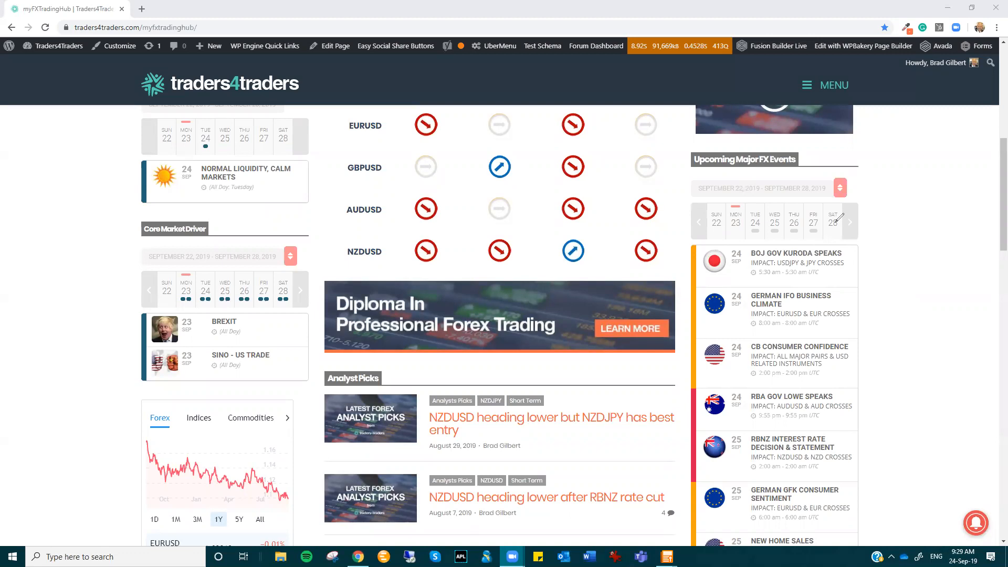
pyautogui.moveTo(807, 245)
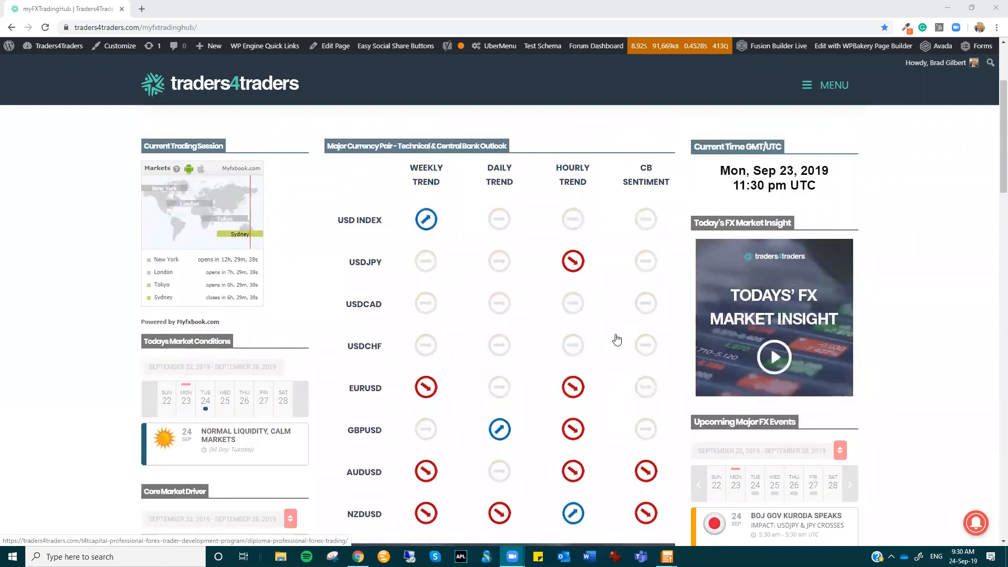
# Scroll the trend table to bring the EURUSD row into view for circling.
pyautogui.scroll(-3)
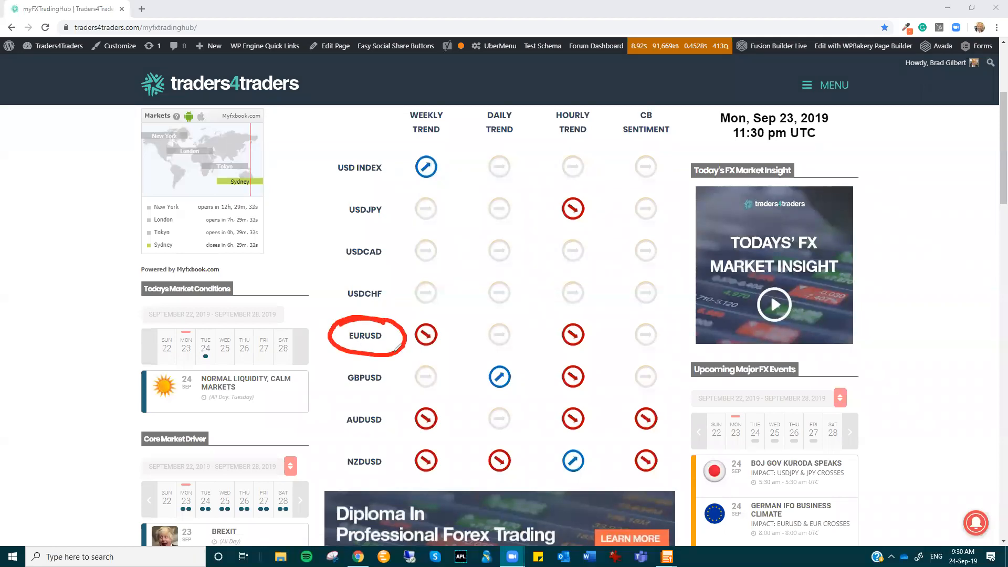
pyautogui.moveTo(546, 329)
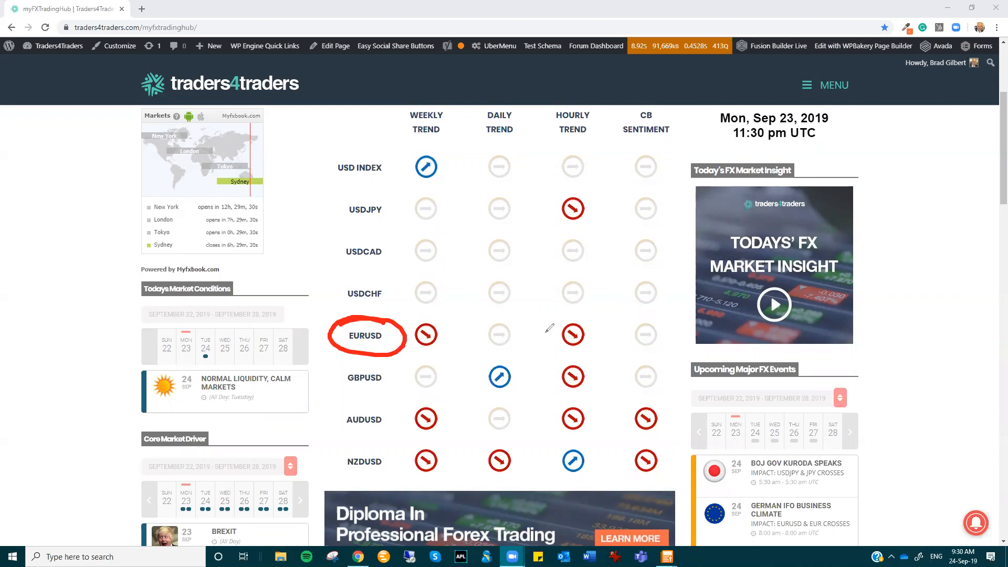